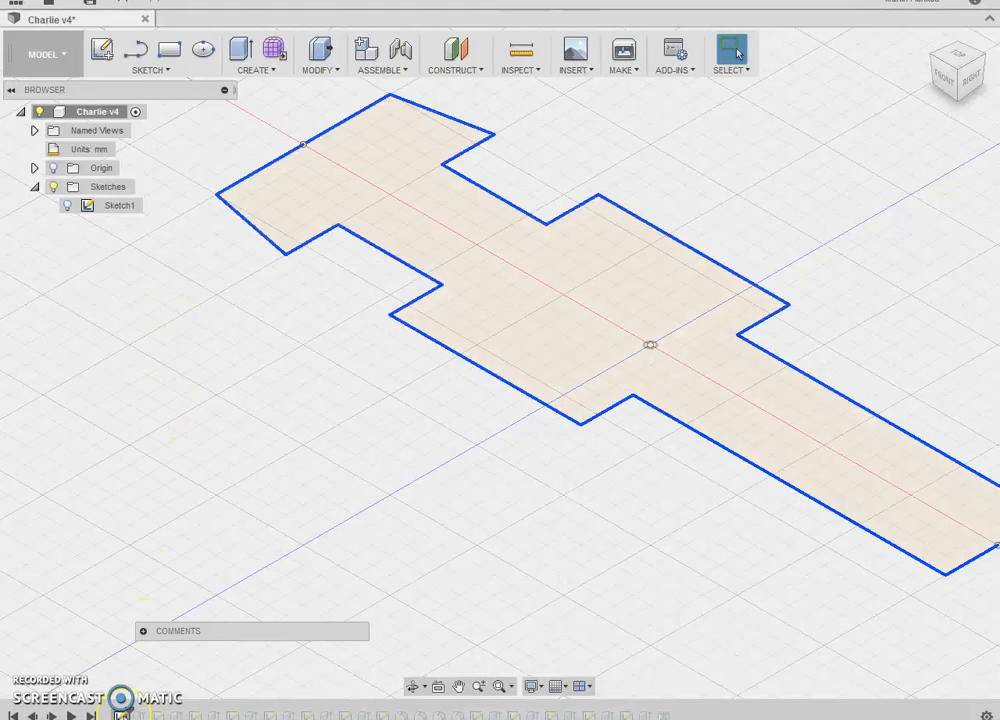
Select the Sketch1 profile in the browser to extrude it into a solid block
click(119, 205)
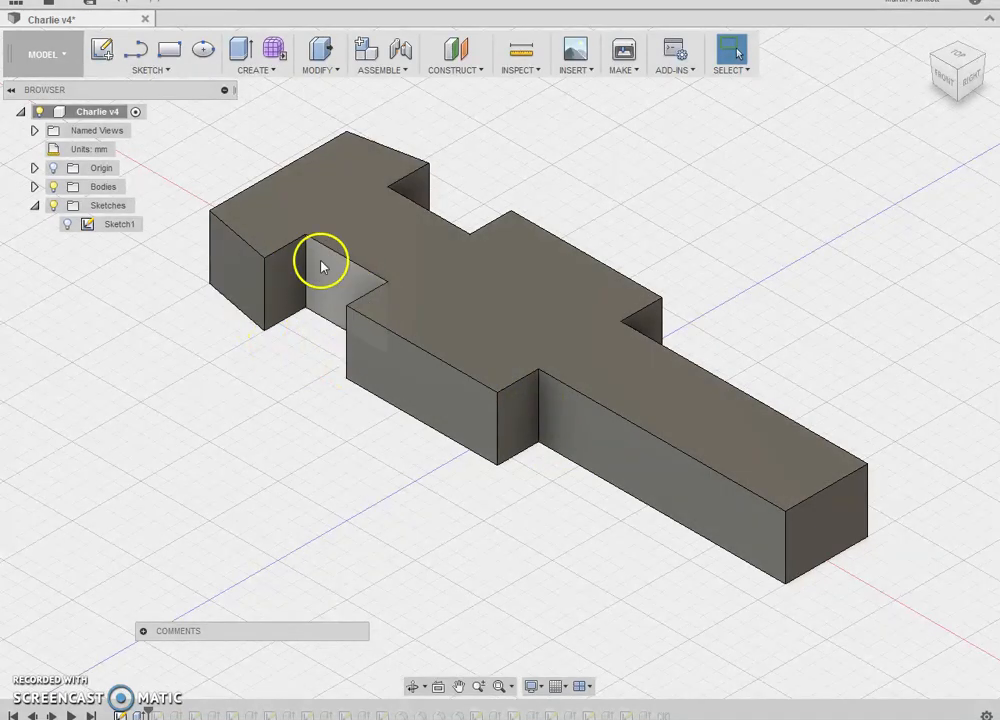
mouse_move(315, 267)
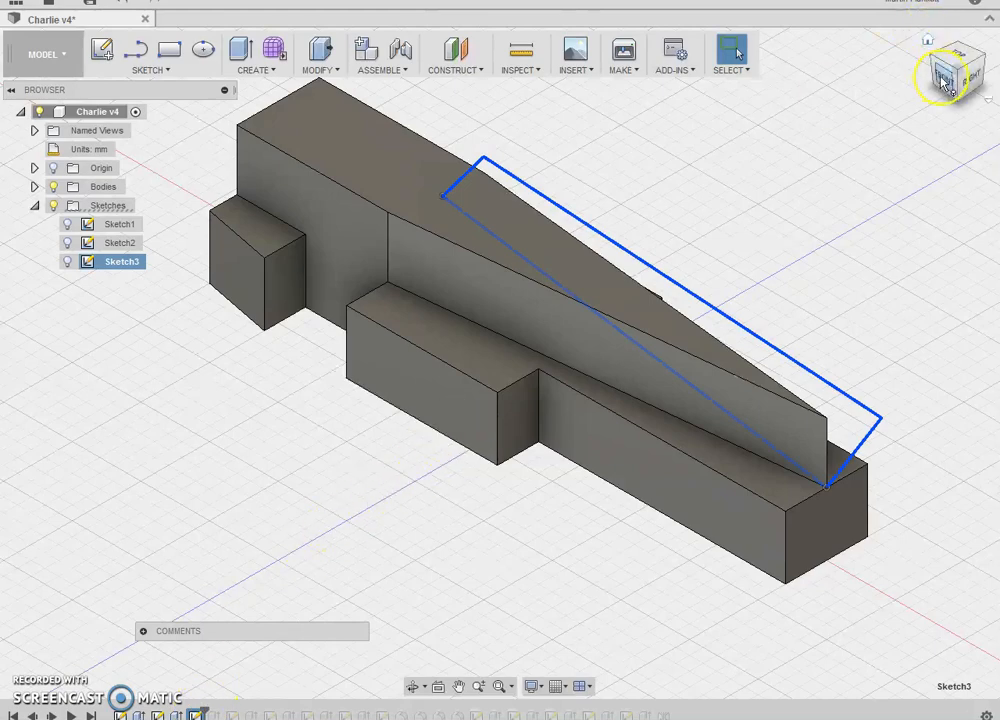
Reorient the view with the ViewCube to see the wedge side for the angled cut
click(955, 73)
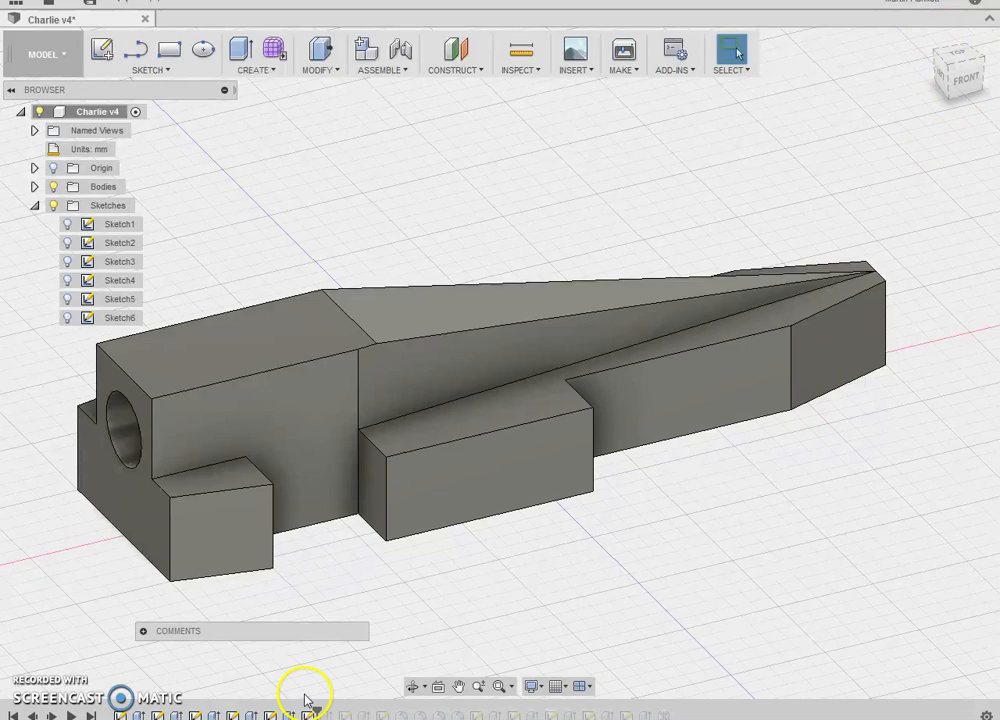
Show Sketch6 and view its angled nose profile face-on from the front
click(120, 317)
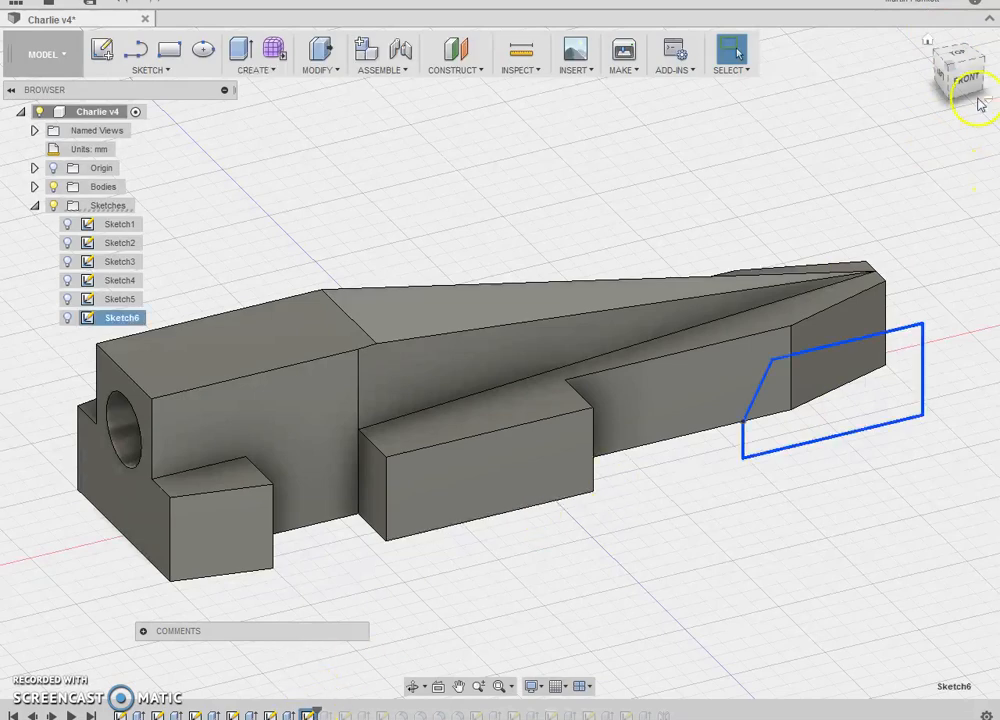
click(961, 75)
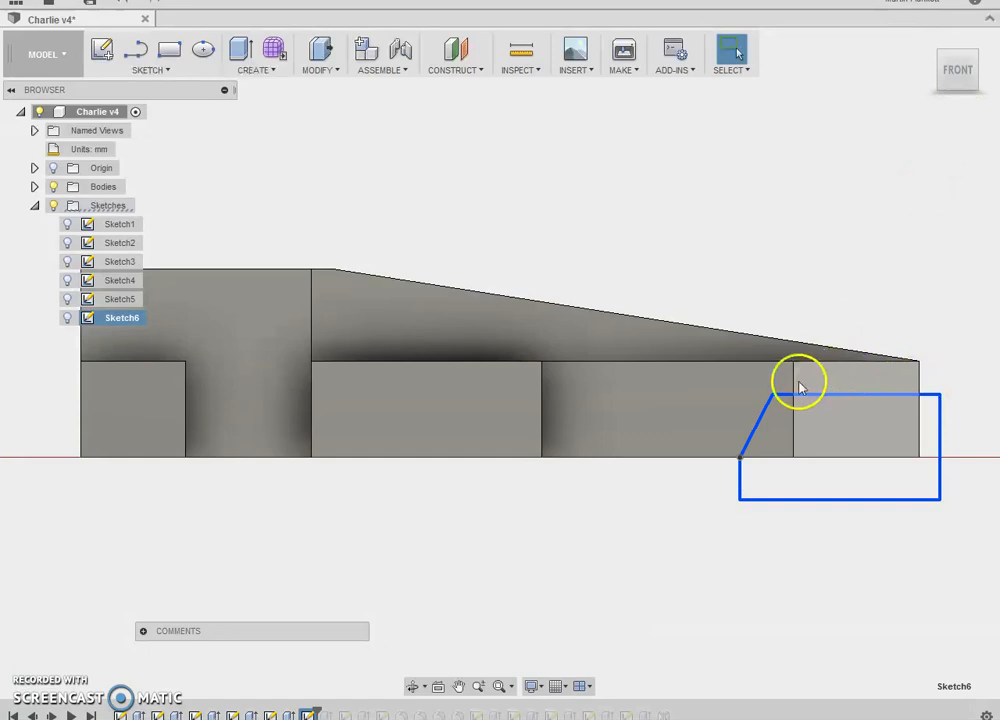
mouse_move(838, 383)
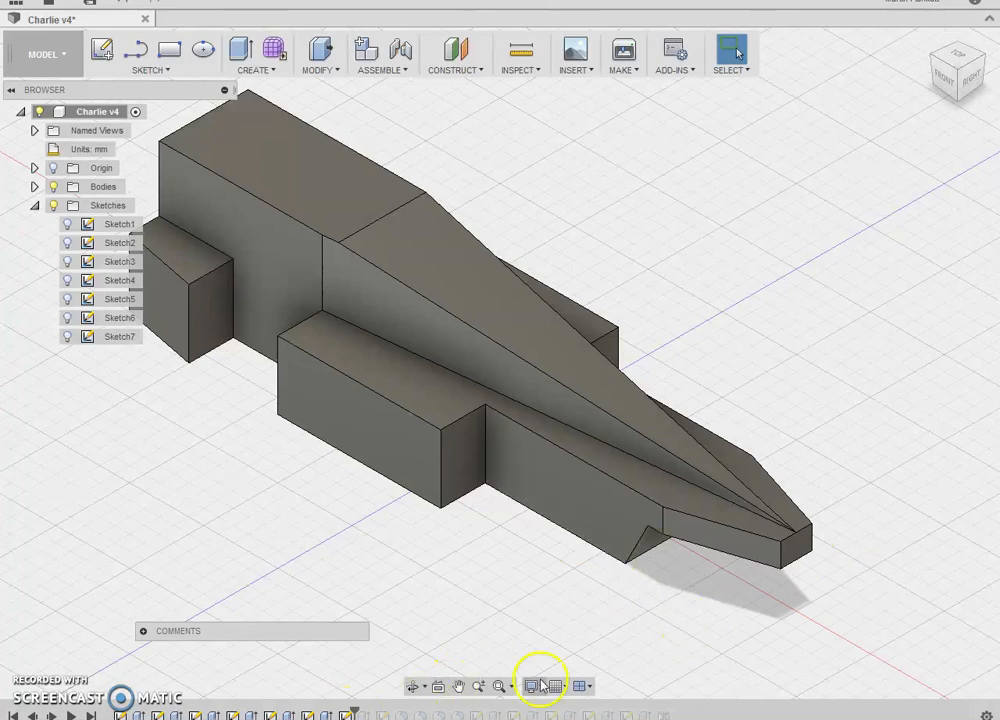
Show Sketch7 at the nose tip and view the car body from underneath
click(120, 336)
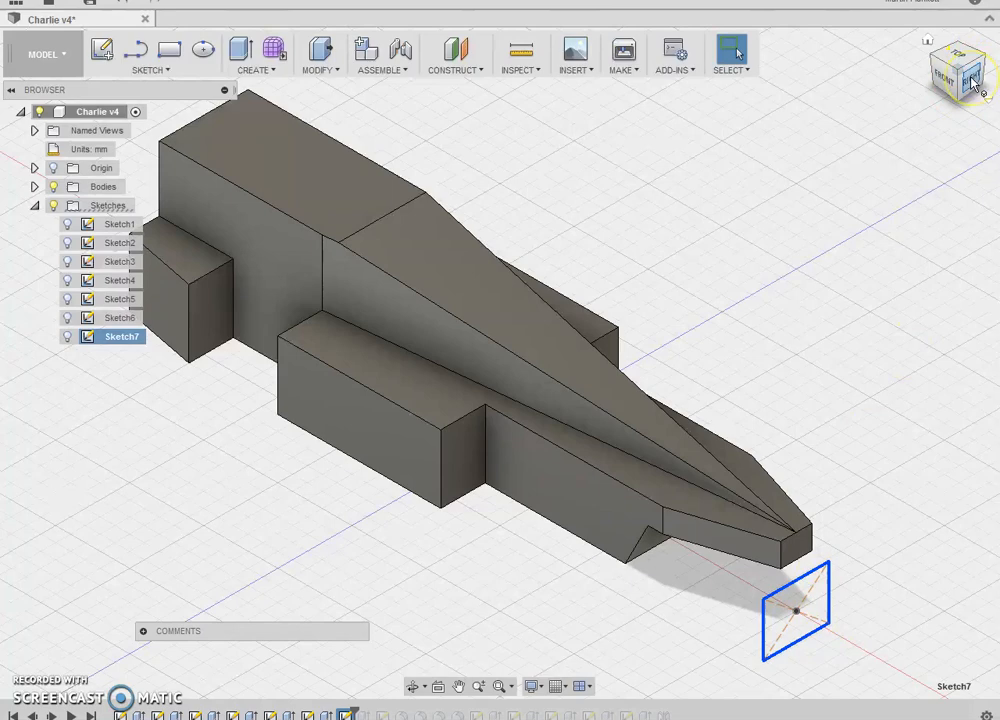
click(955, 75)
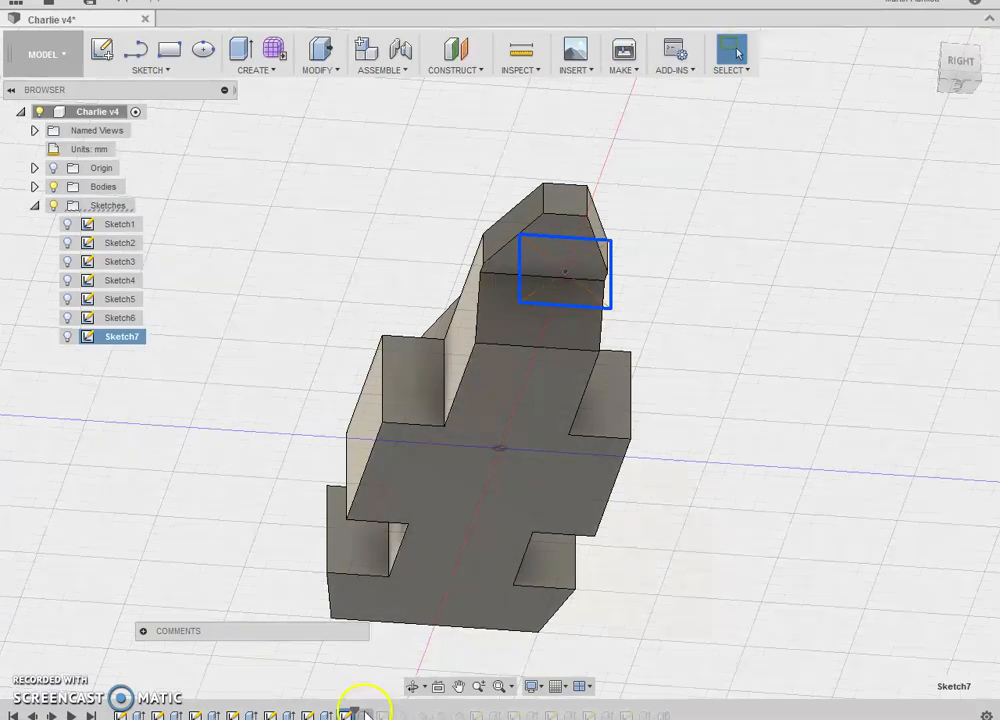
mouse_move(362, 710)
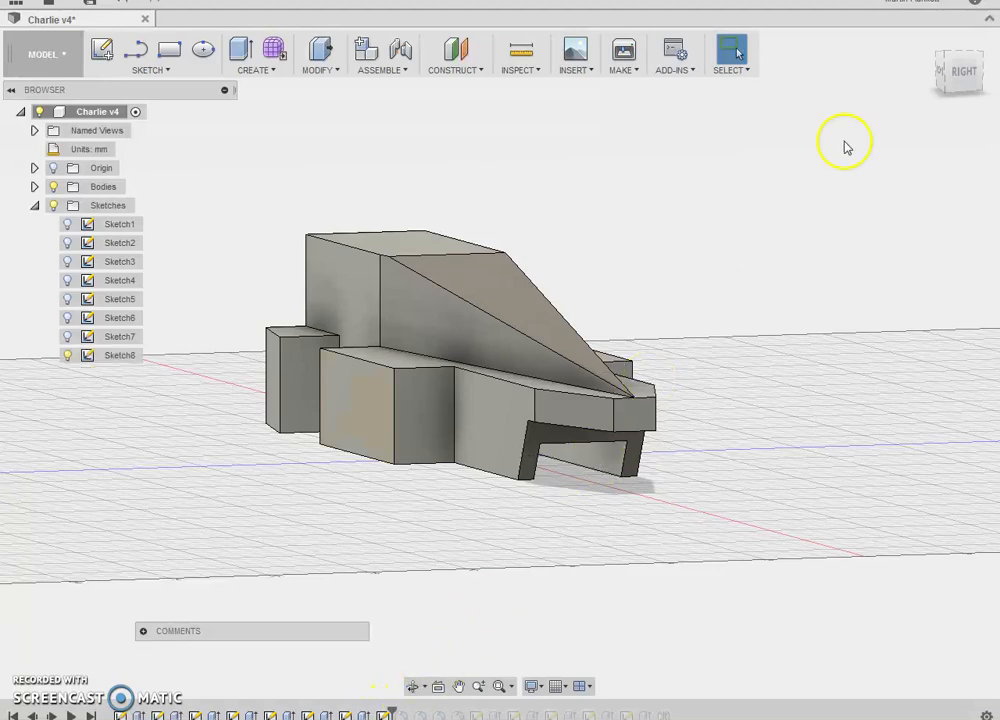
click(120, 355)
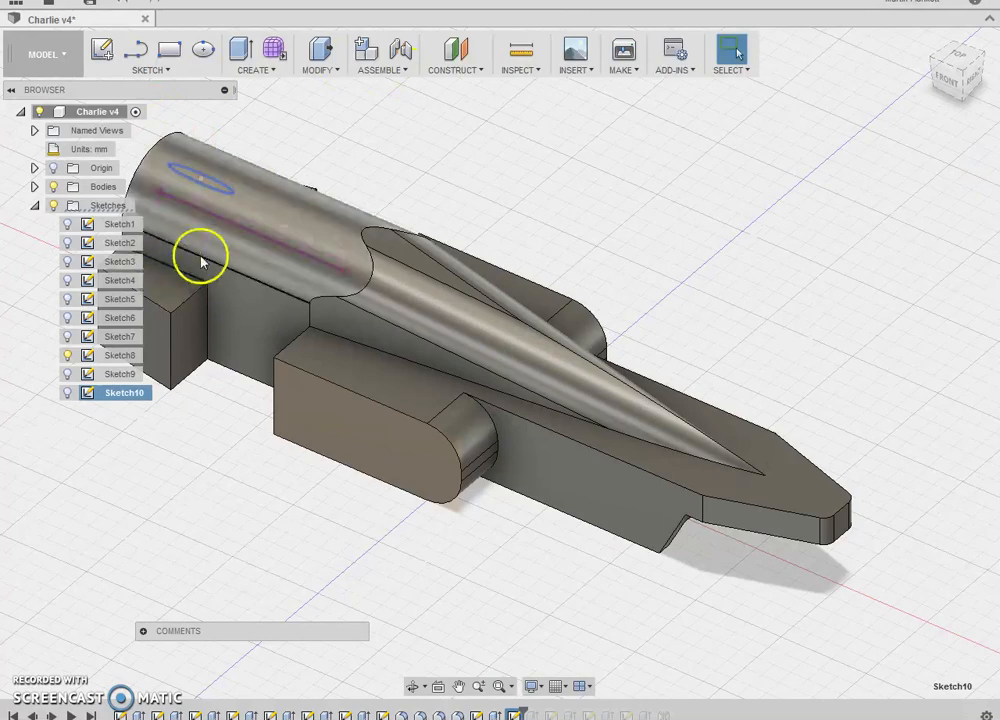
View the car from directly above to check the wing on the rear block
click(956, 50)
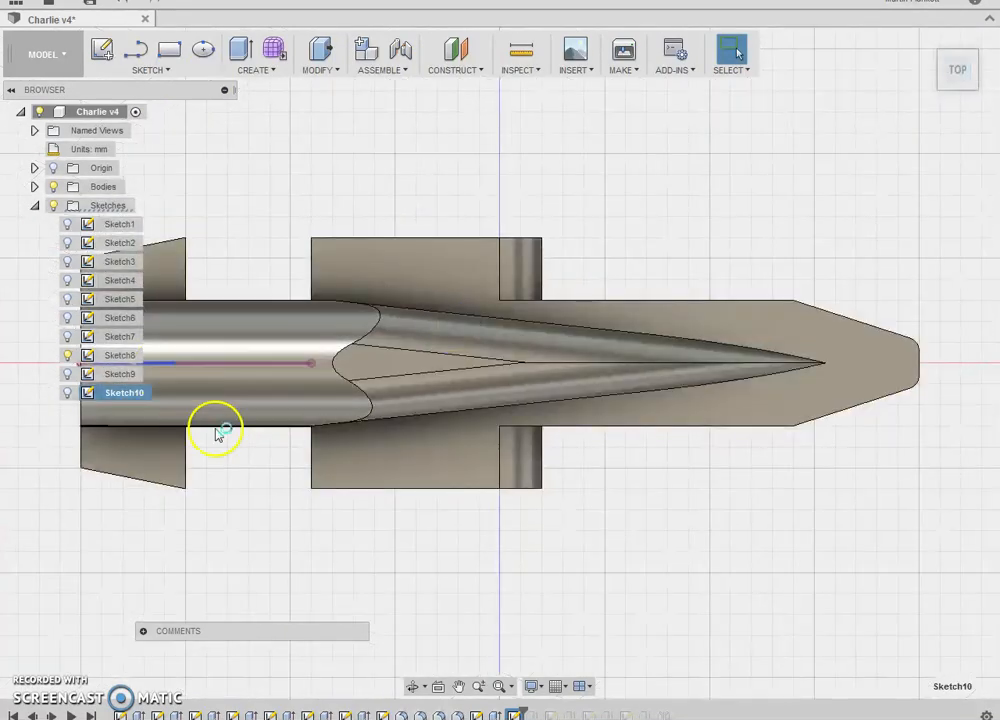
mouse_move(185, 280)
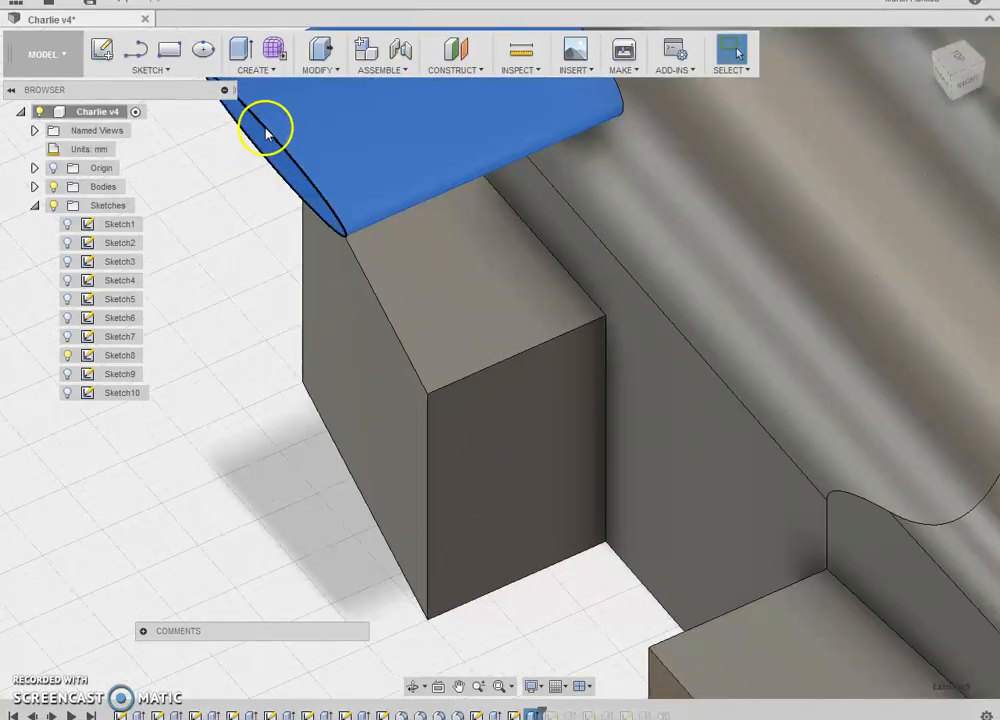
mouse_move(265, 150)
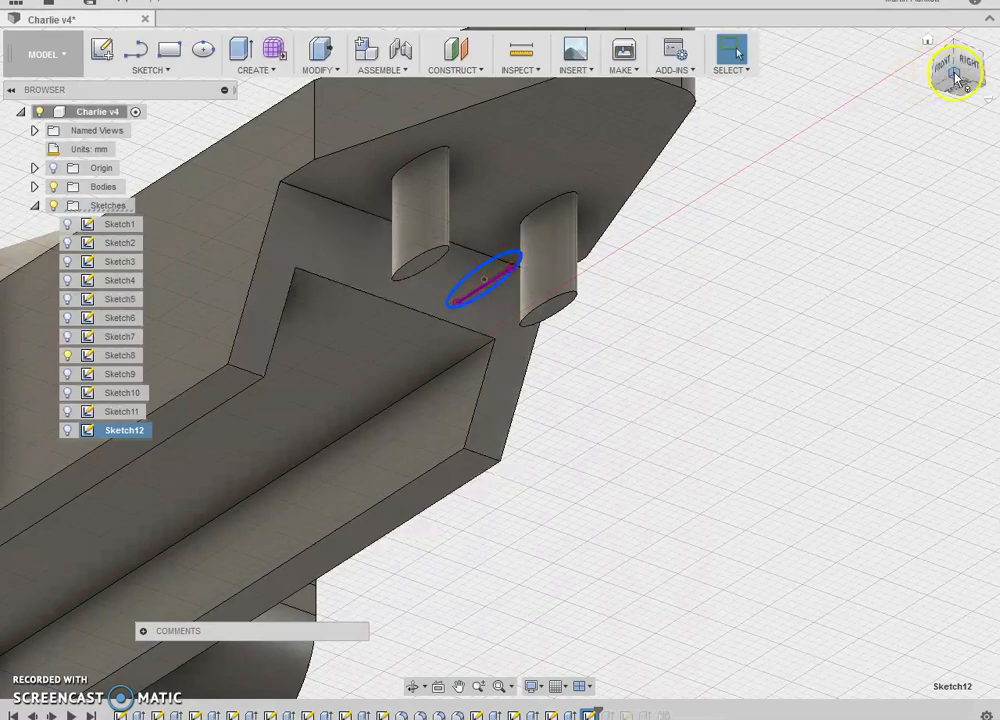
Orbit to inspect the new front wing from the side and above the nose
drag(955, 75, 970, 120)
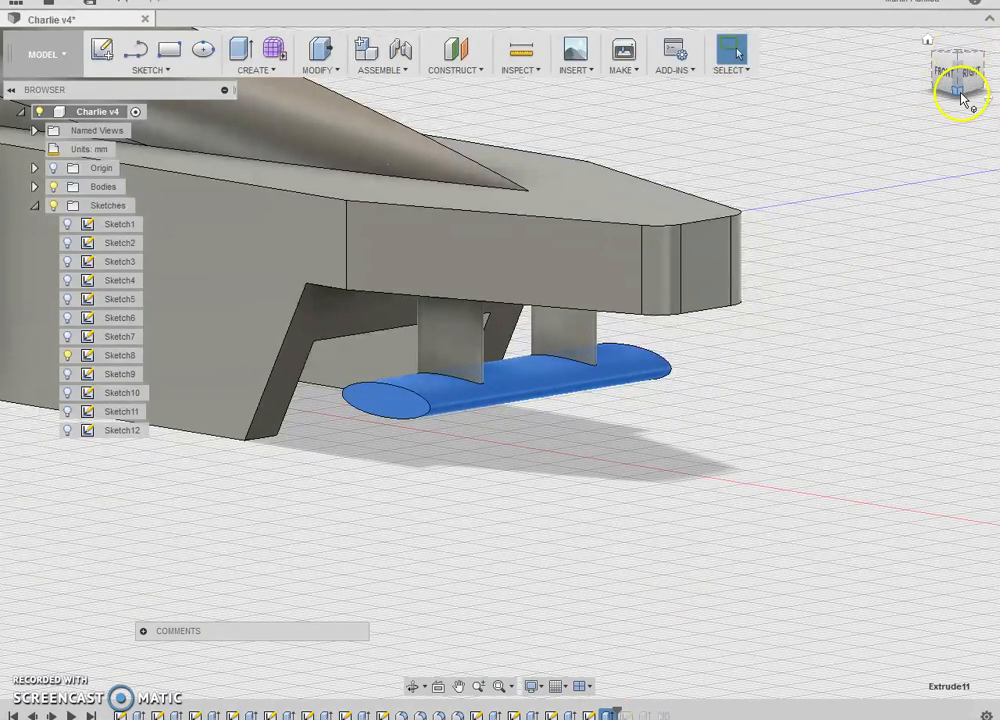
drag(960, 90, 955, 75)
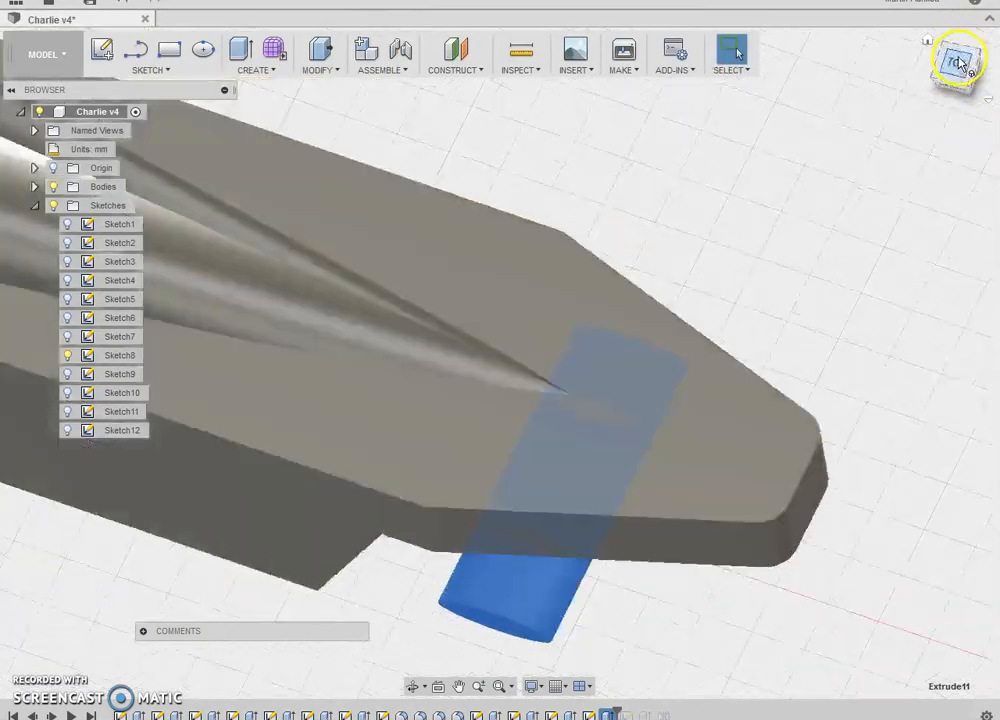
click(957, 69)
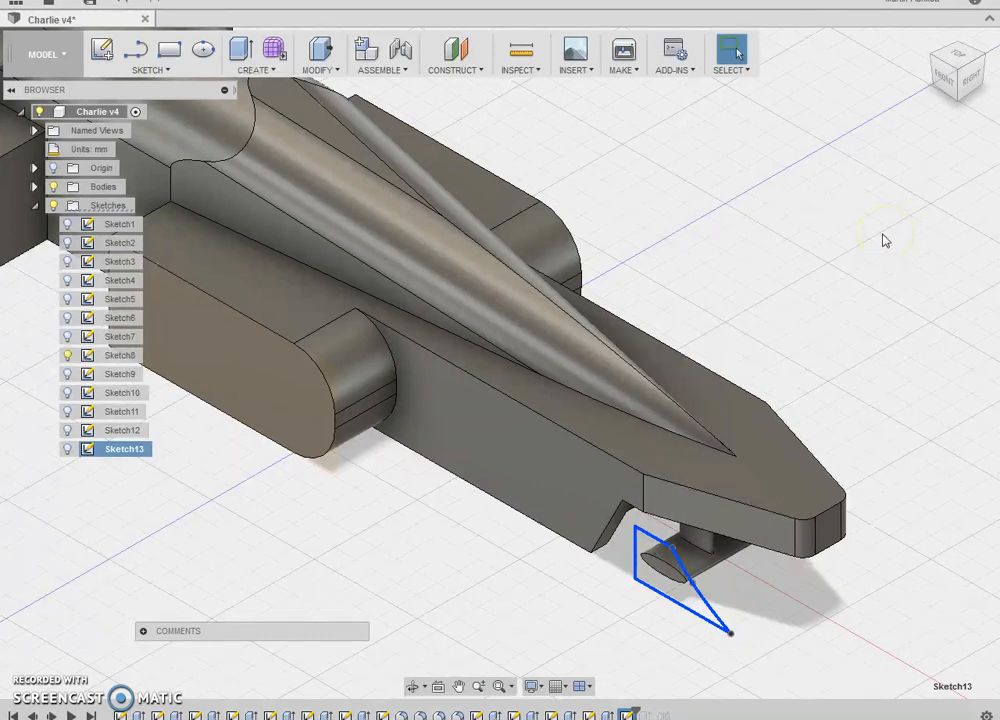
mouse_move(865, 225)
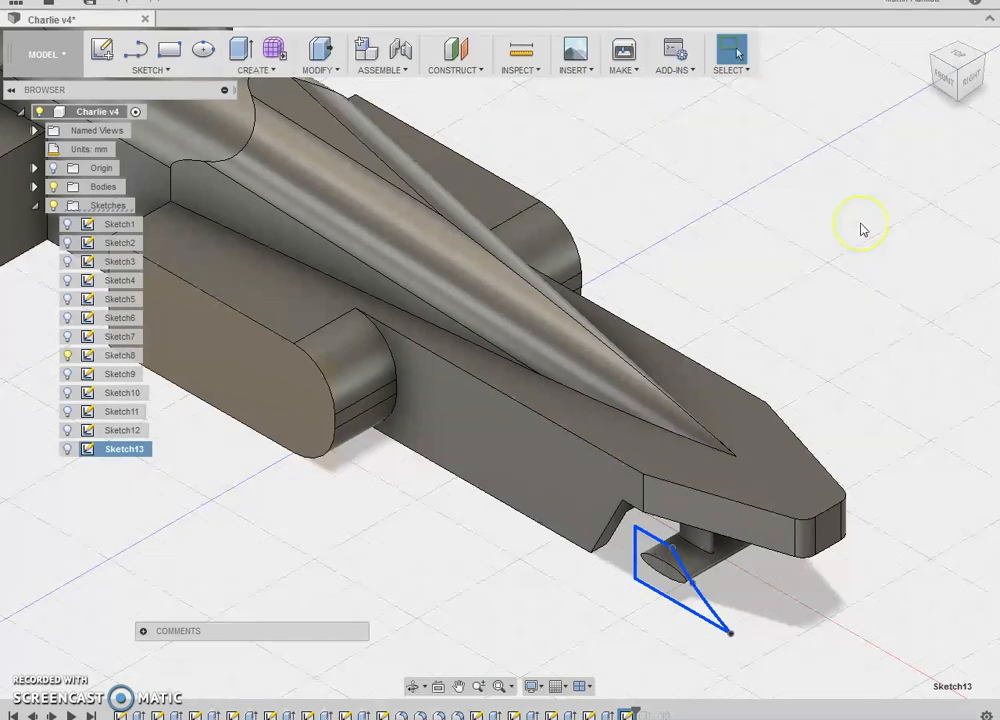
mouse_move(958, 72)
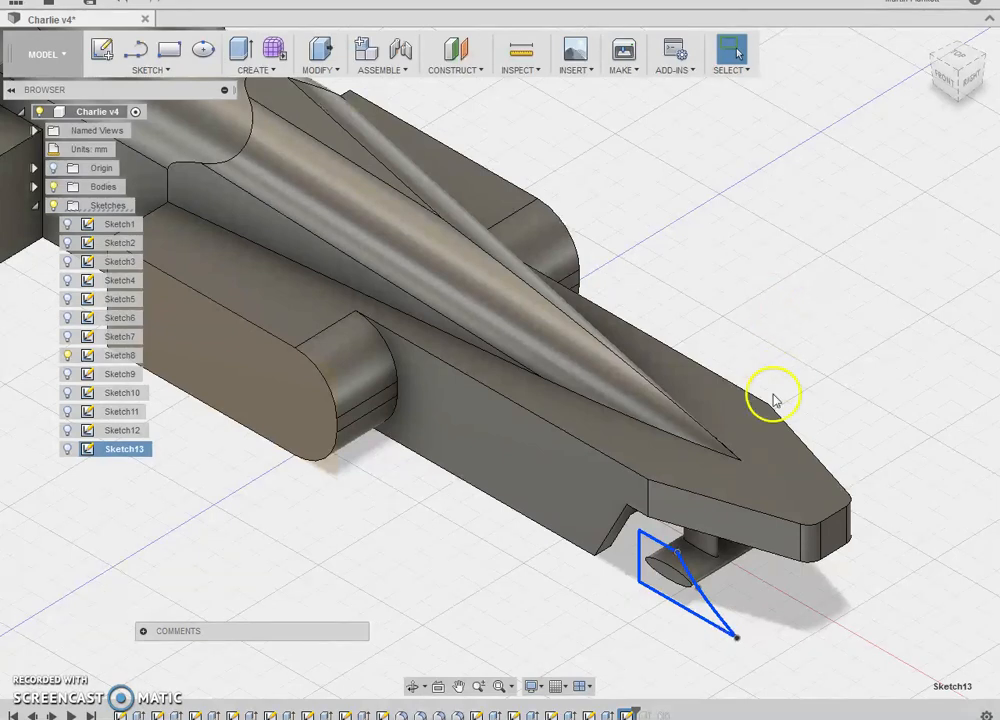
mouse_move(680, 555)
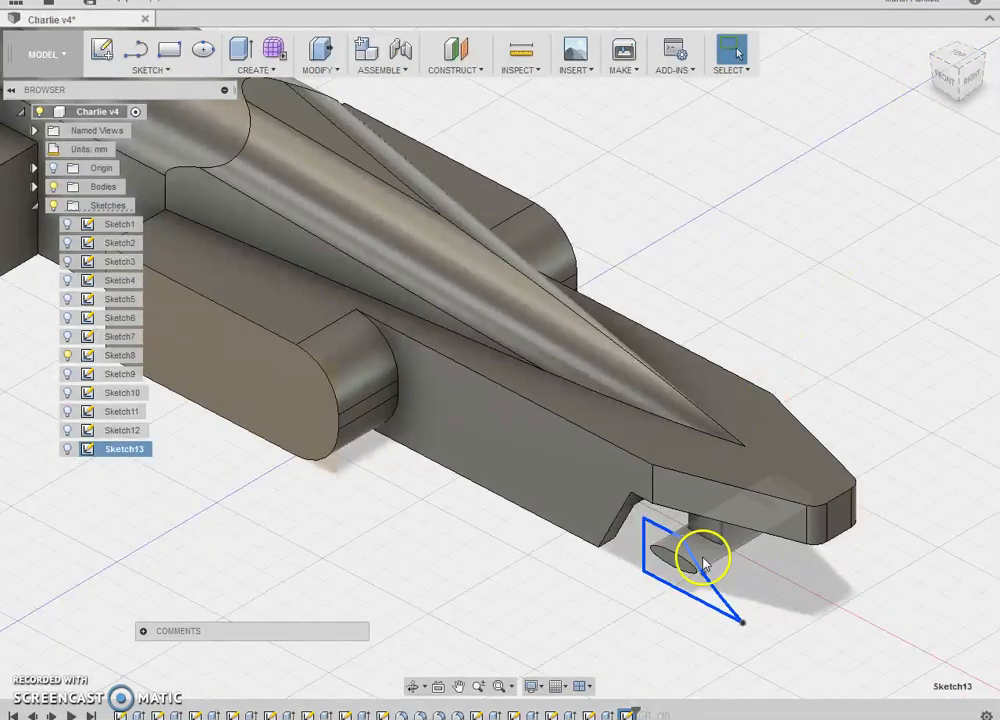
mouse_move(800, 552)
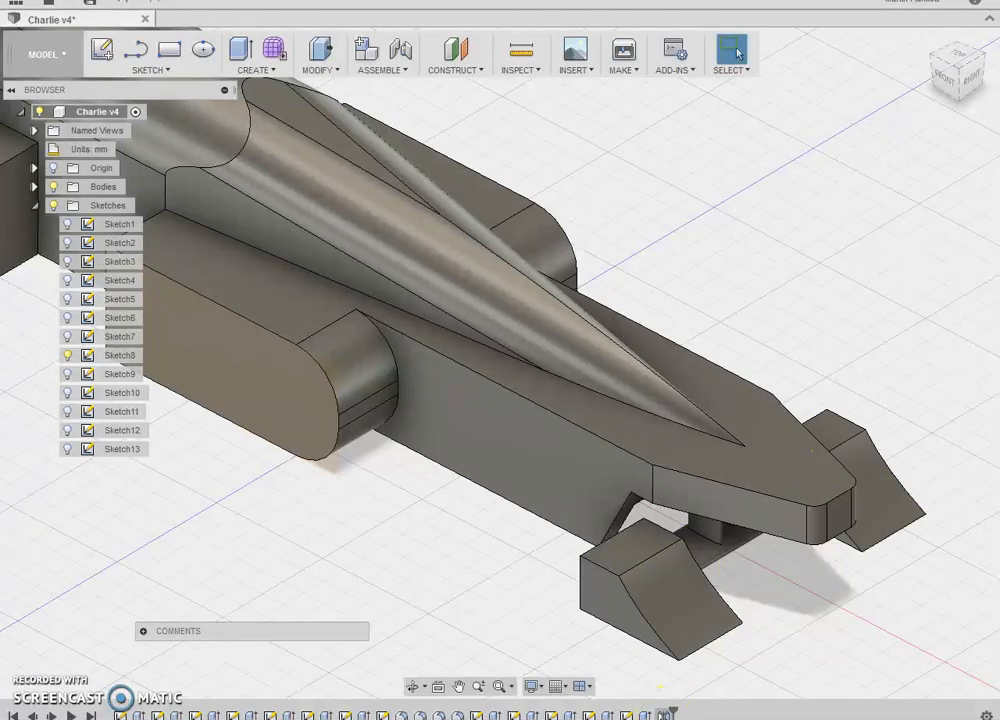
mouse_move(958, 75)
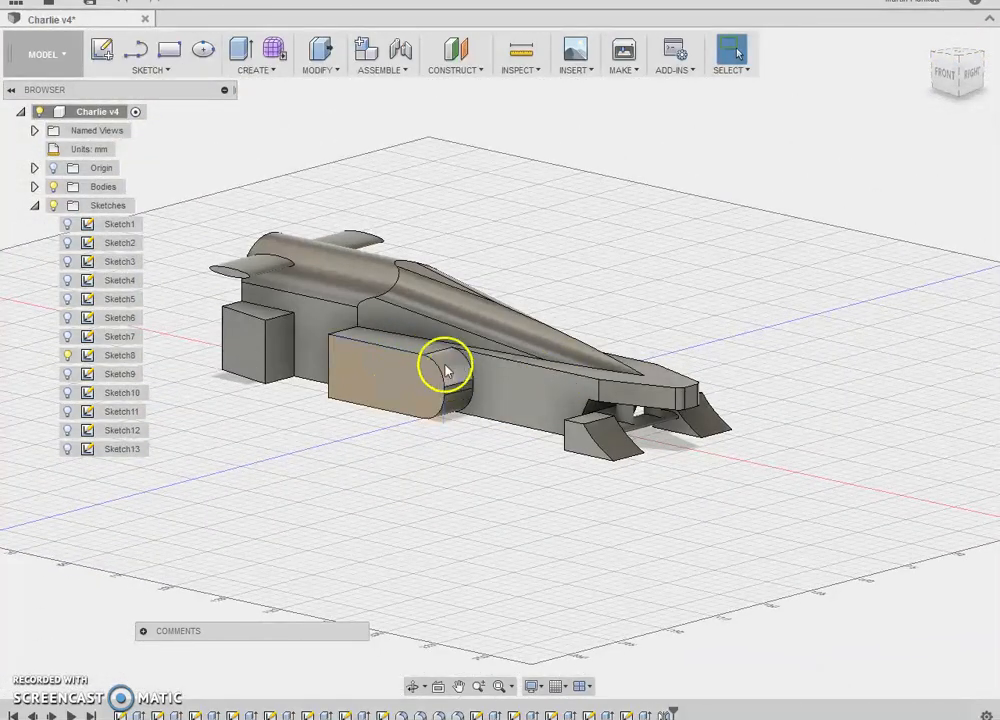
mouse_move(615, 443)
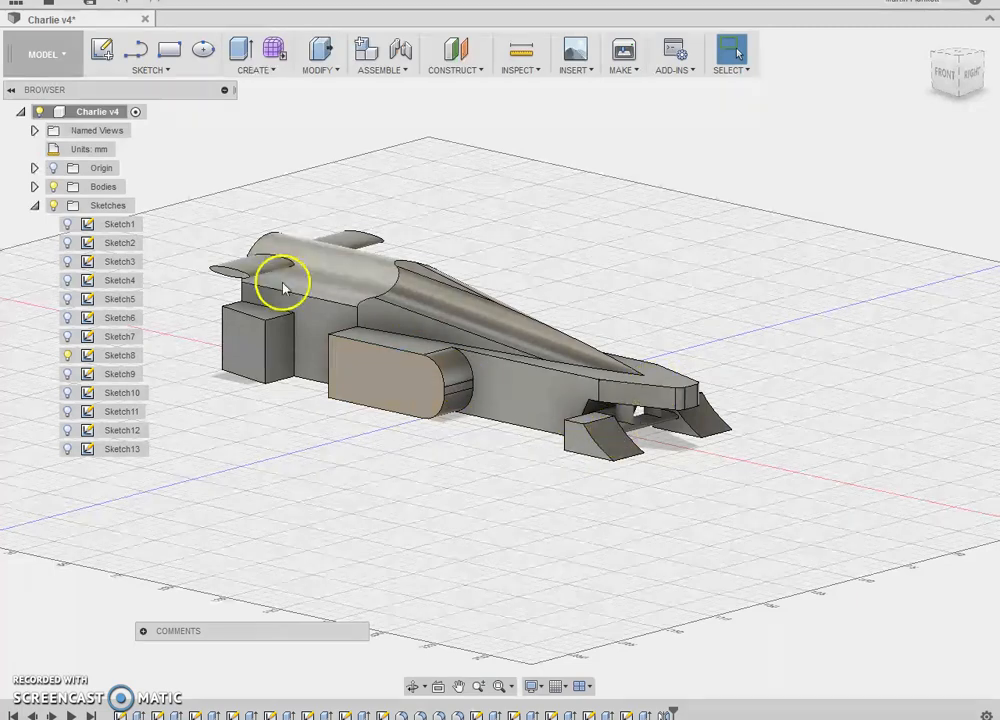
mouse_move(300, 350)
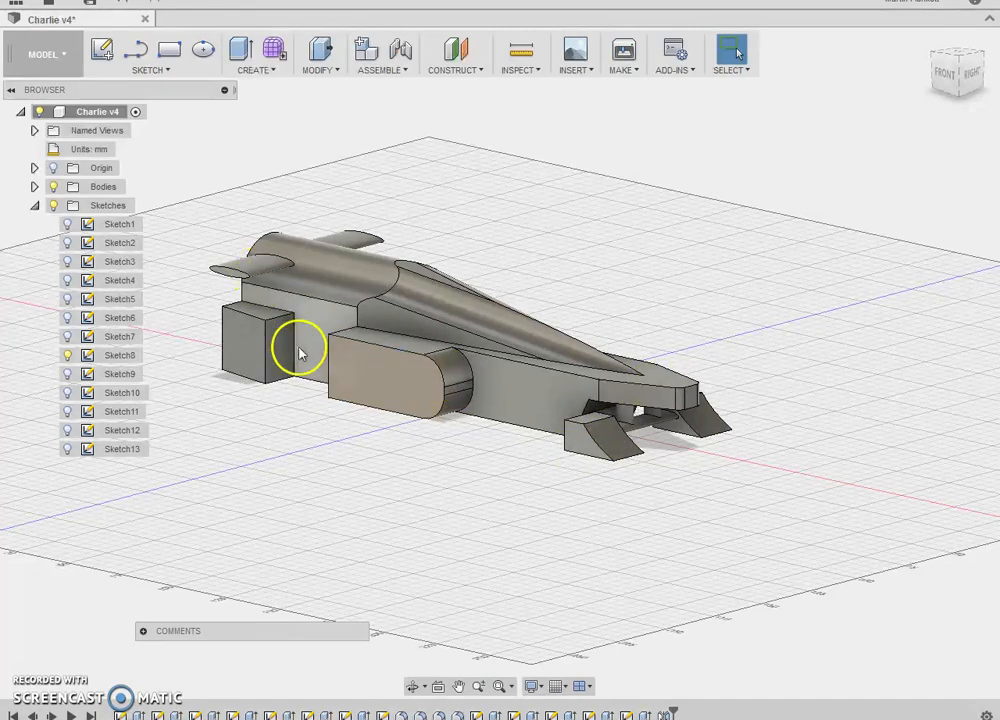